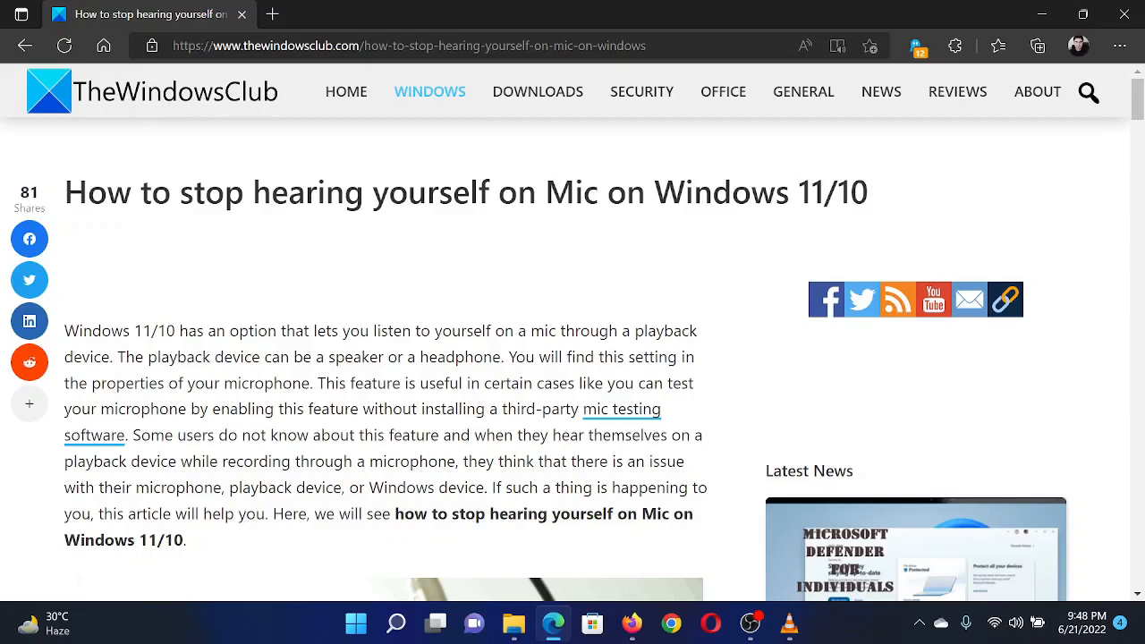
mouse_move(354, 622)
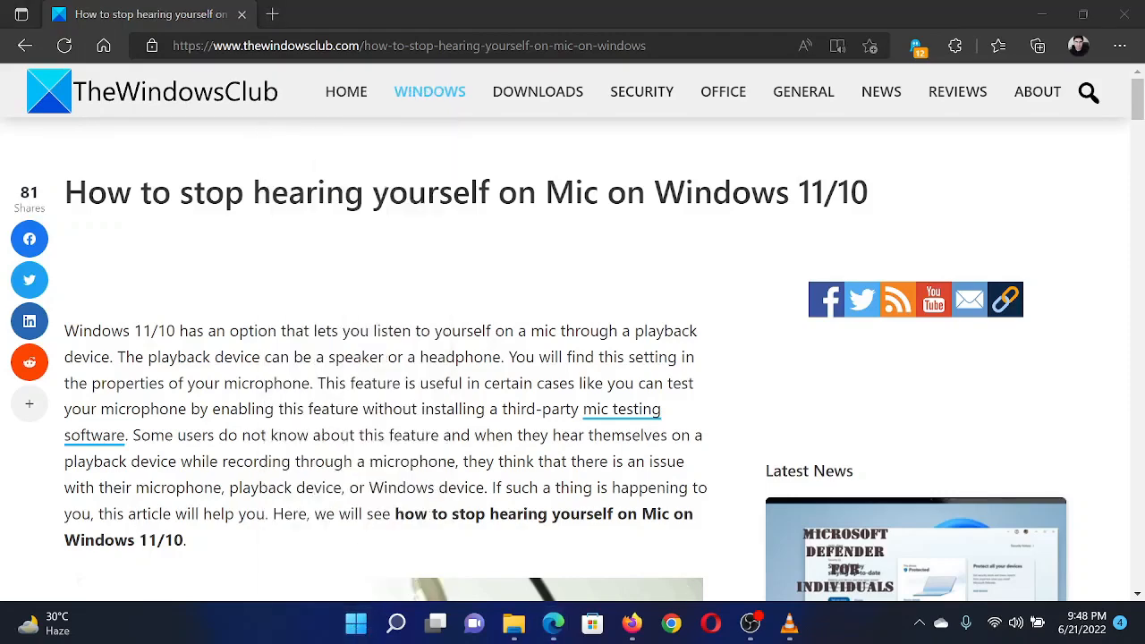
- Navigate through Settings' Sound page to reach the classic Sound dialog
left_click(809, 622)
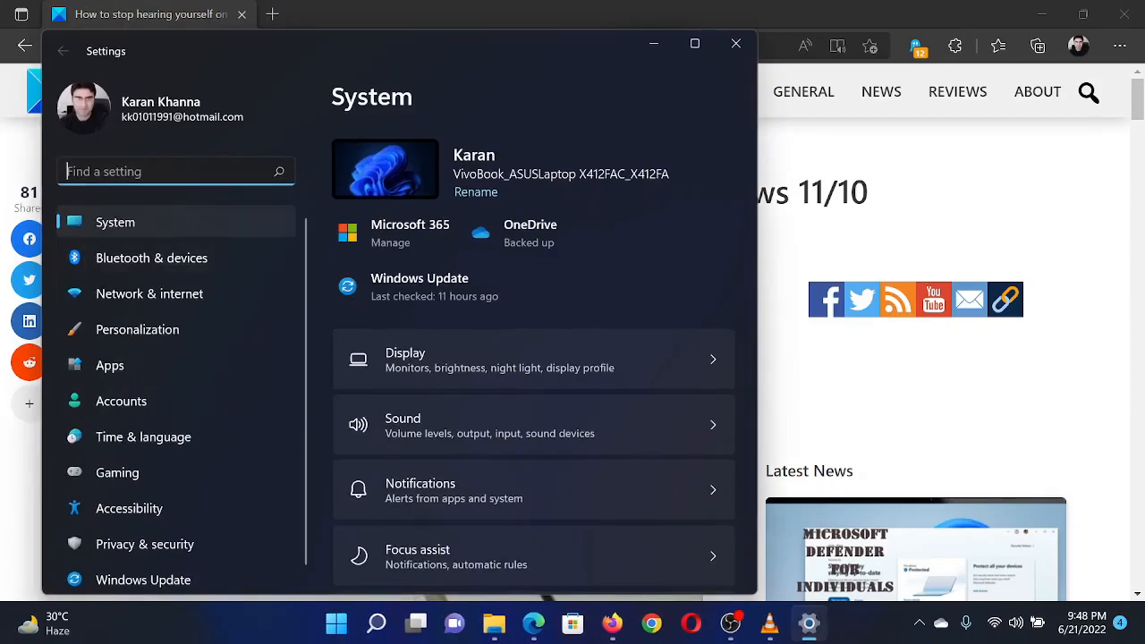
mouse_move(236, 247)
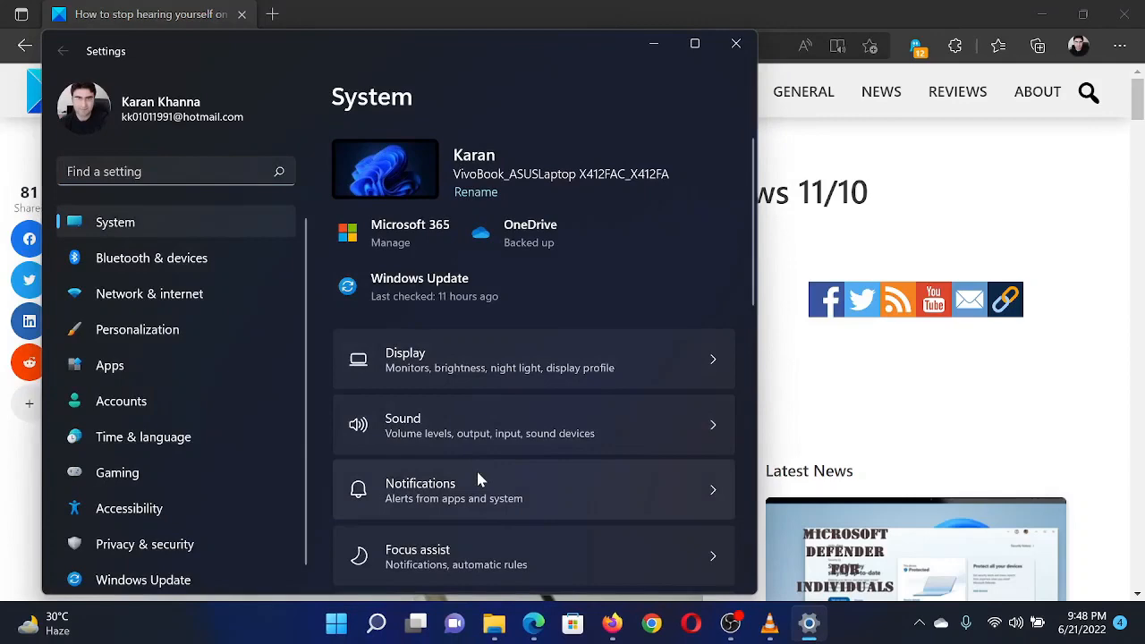
scroll("down", 3)
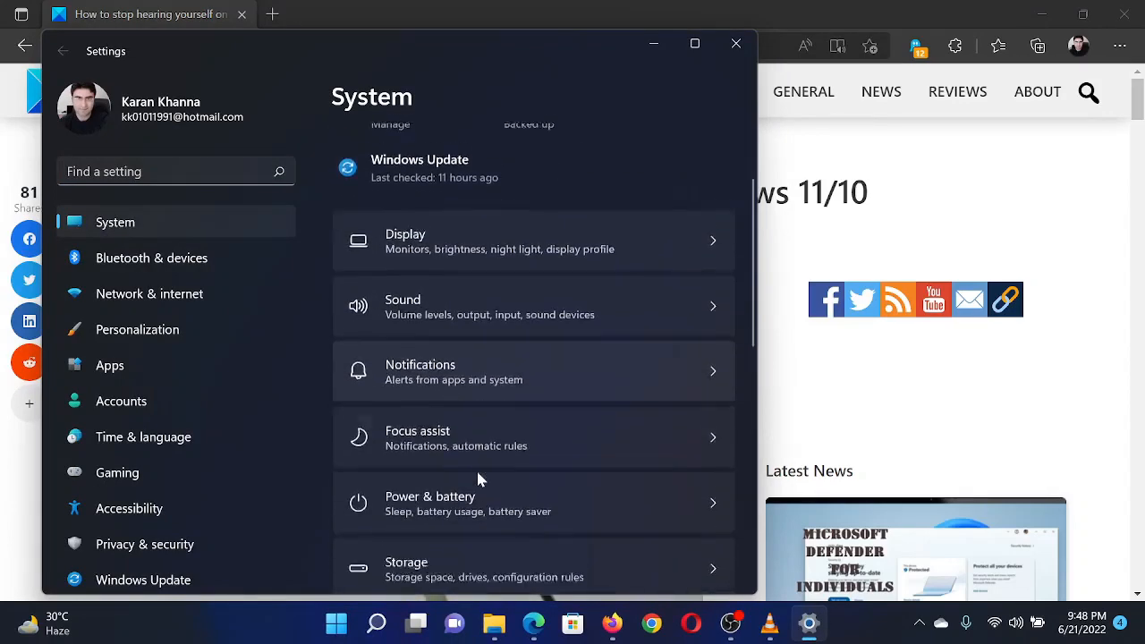
scroll("down", 3)
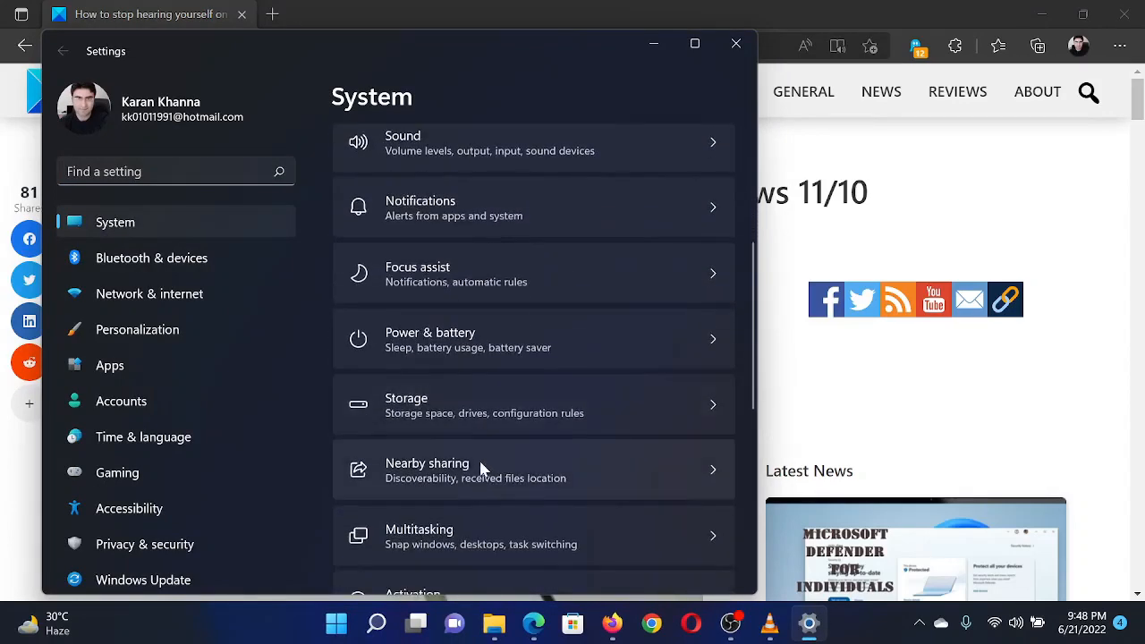
scroll("up", 3)
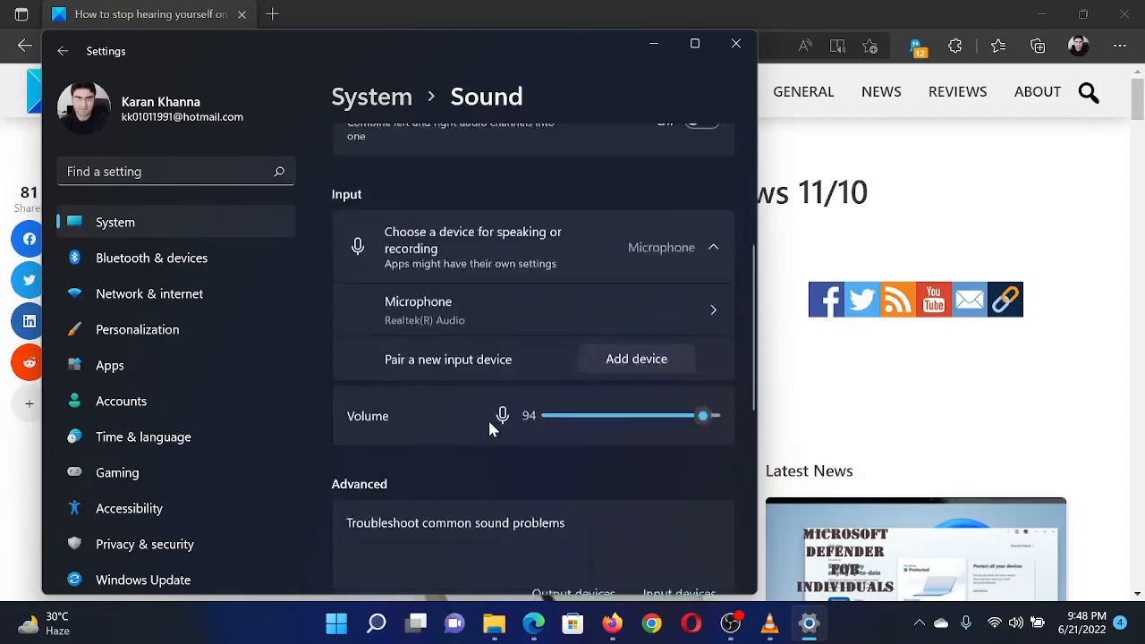
scroll("down", 3)
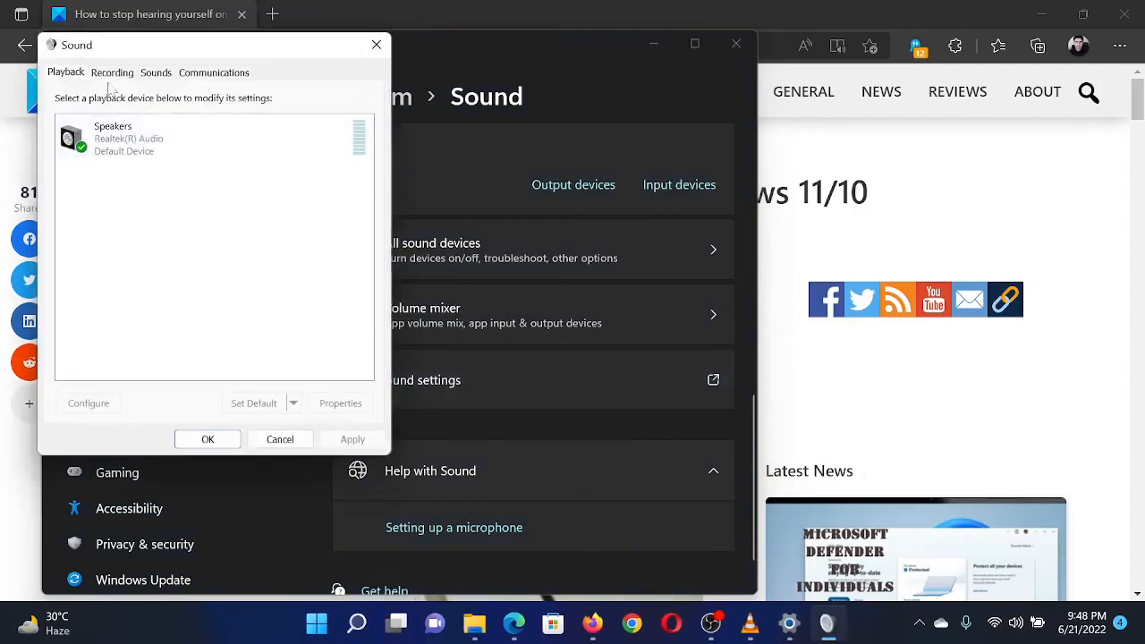
- Switch to the Recording devices list and bring up the Microphone Properties
left_click(111, 72)
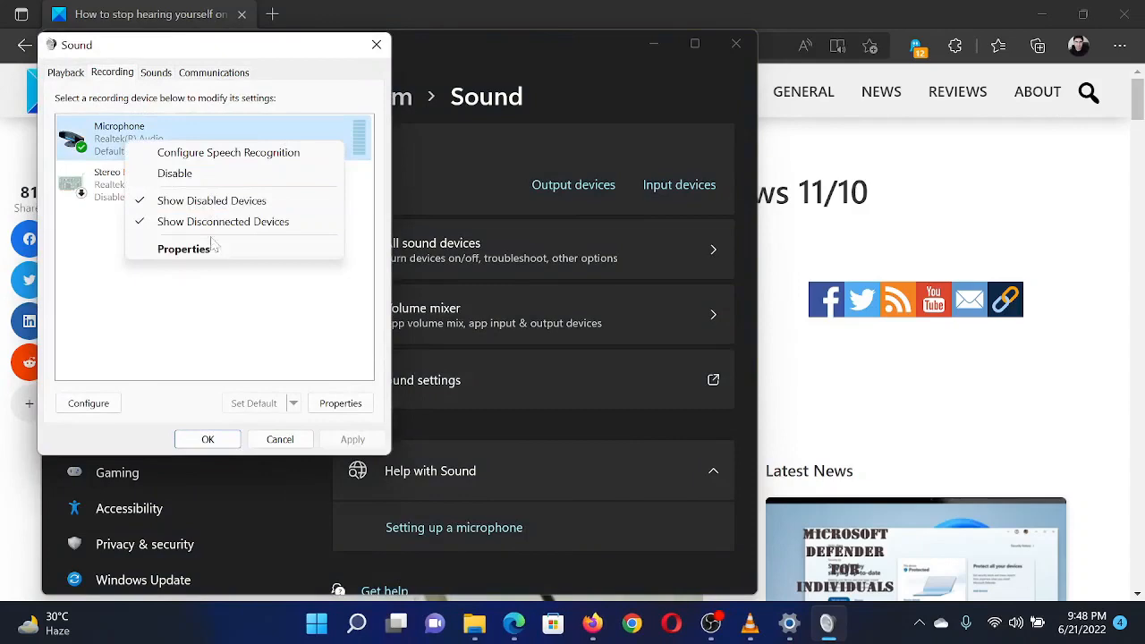
left_click(183, 248)
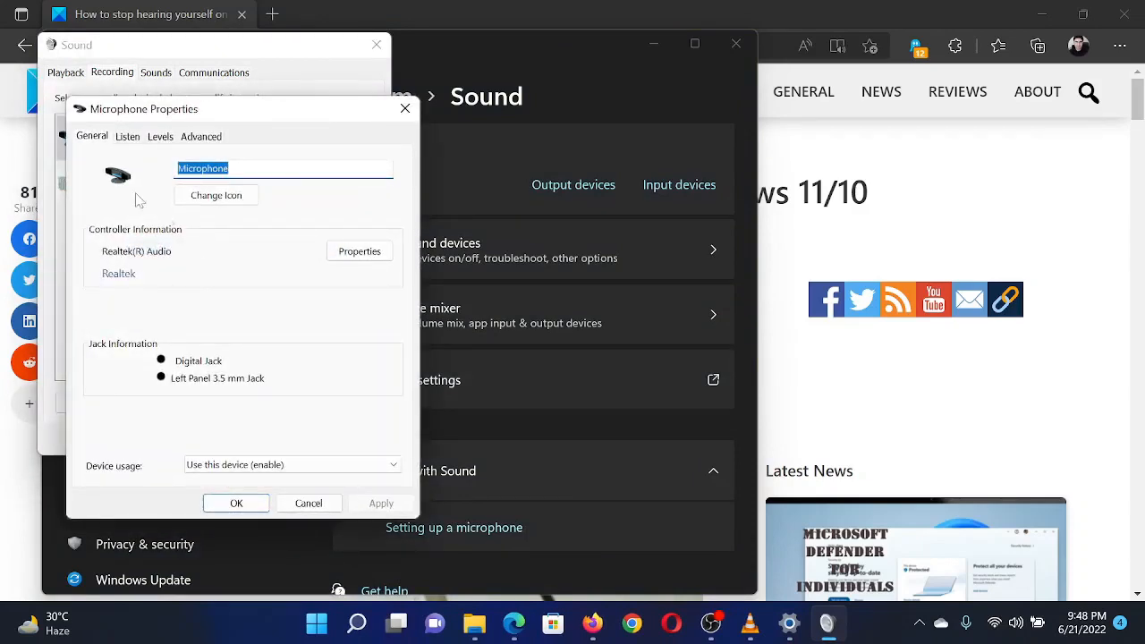
- Leave 'Listen to this device' unchecked on the Listen page and confirm with OK
left_click(127, 136)
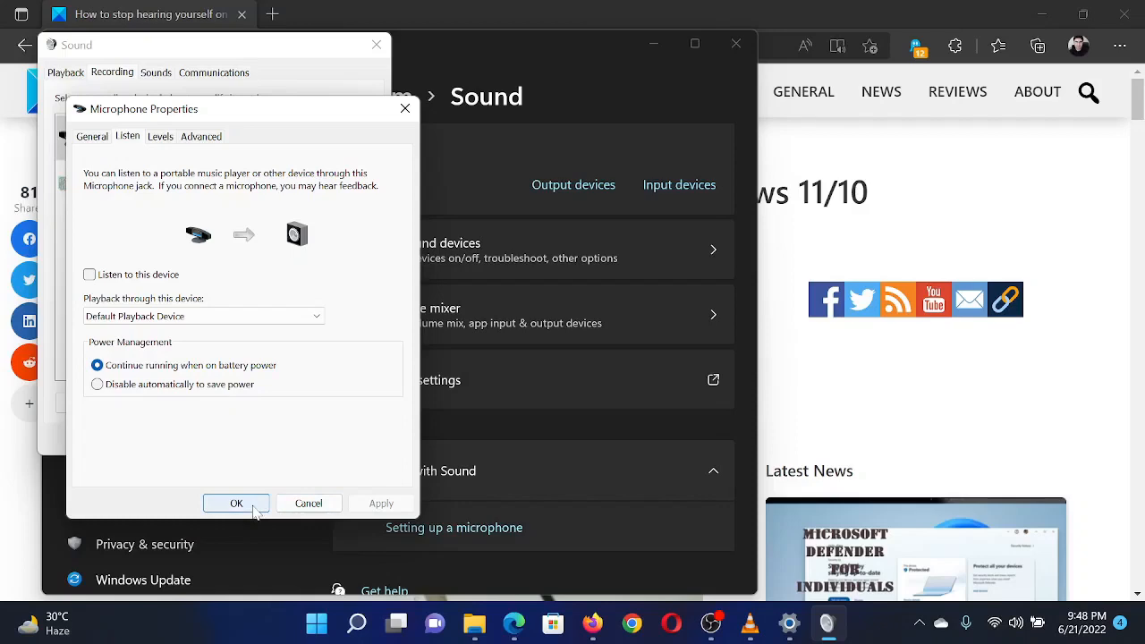
left_click(236, 503)
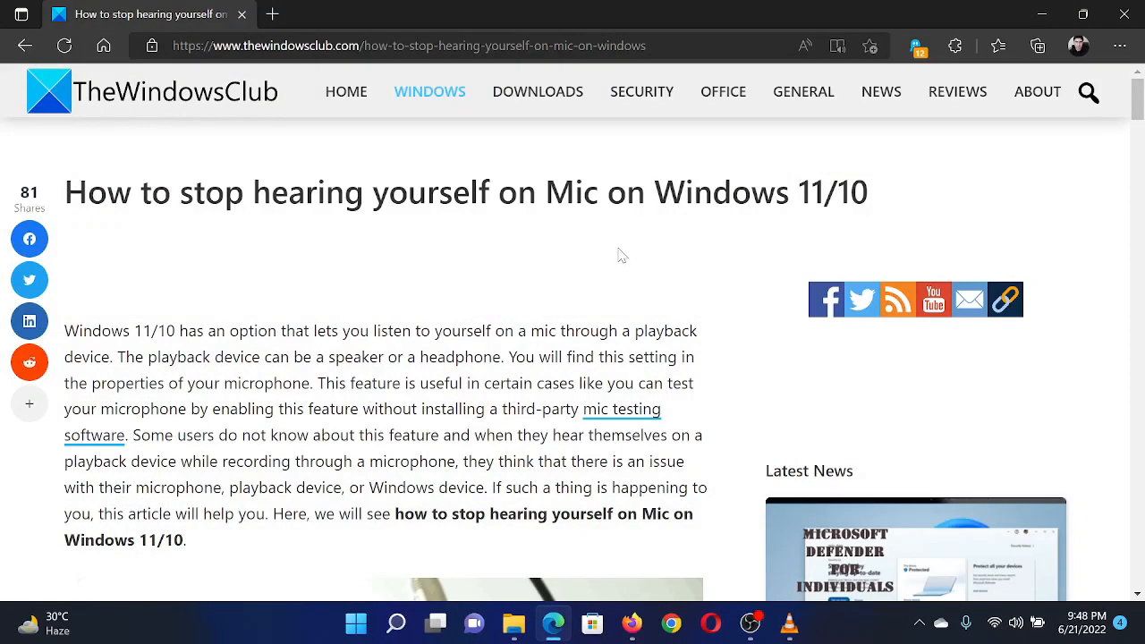
mouse_move(612, 240)
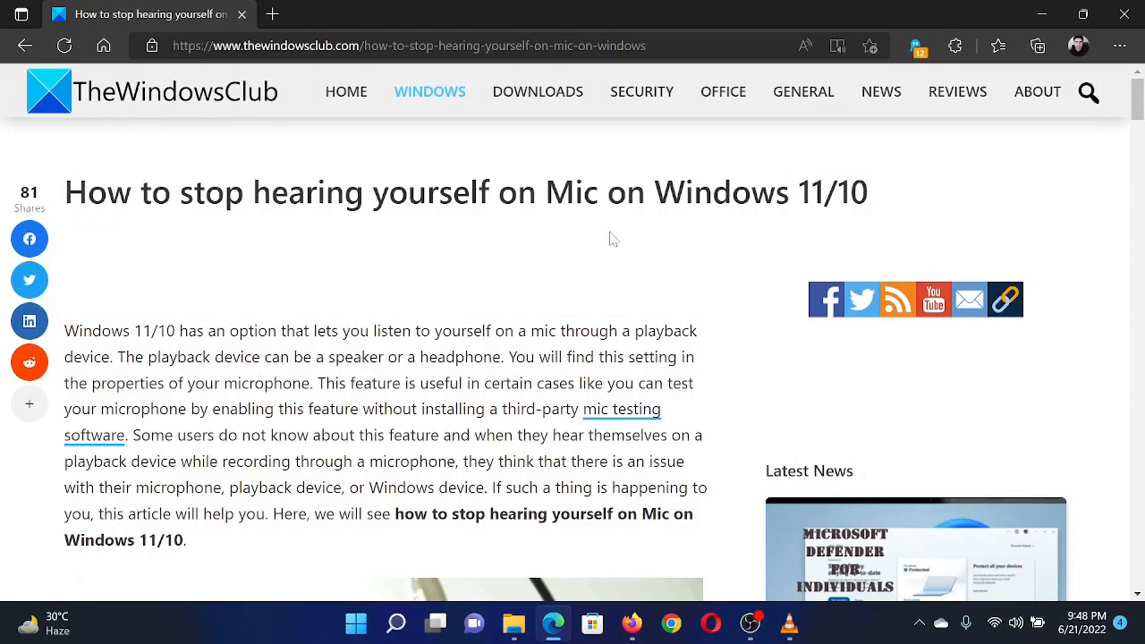